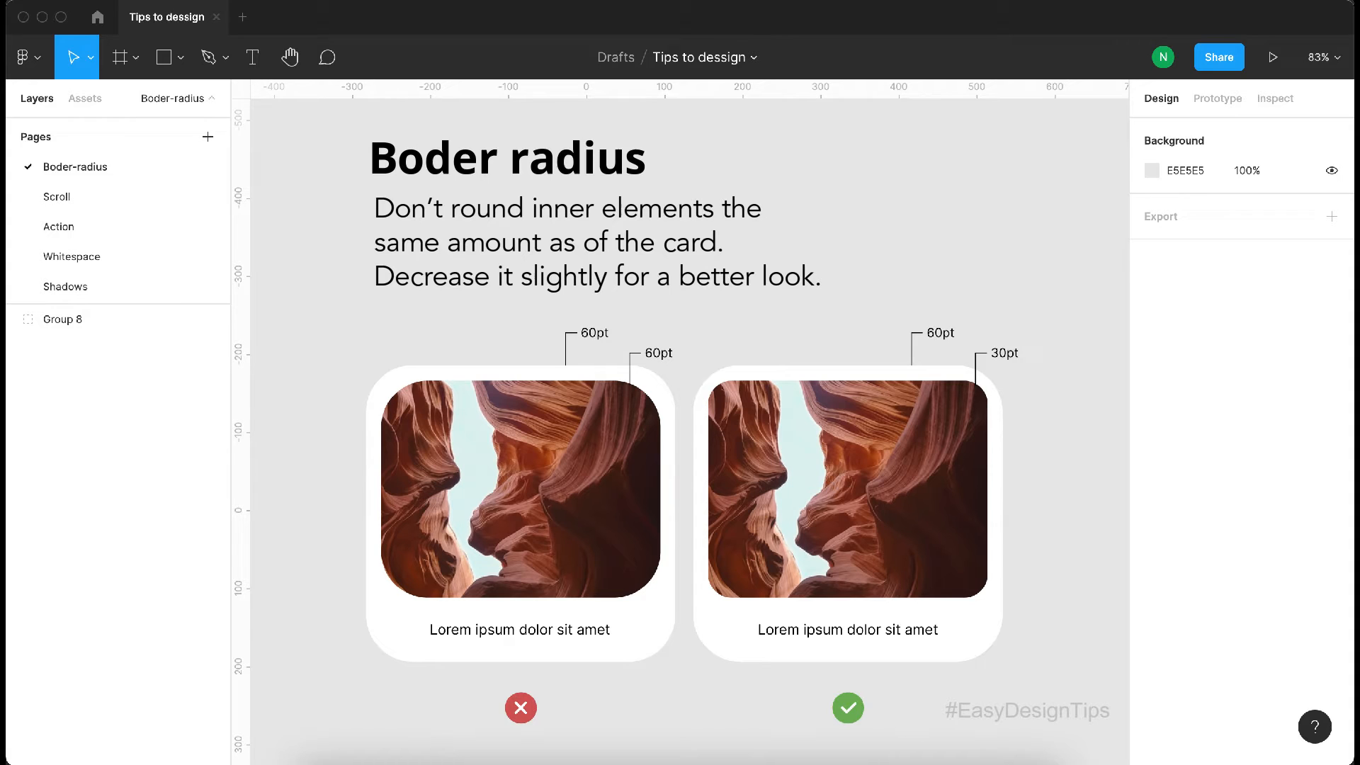
- Switch to the Scroll page with the 'Avoid using Scroll' cake card tip
click(57, 198)
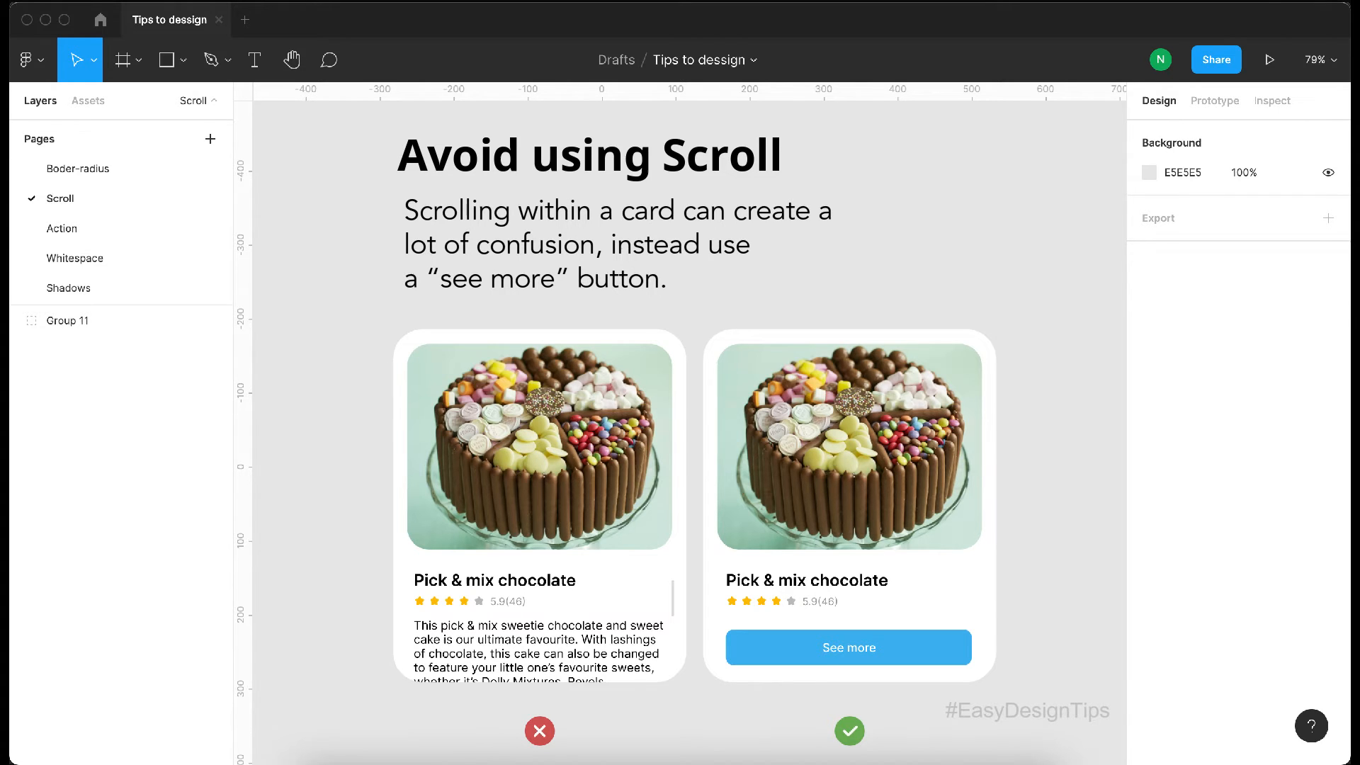
- Switch to the Action page with the 'Use swipe Actions' contact-list cards
click(61, 228)
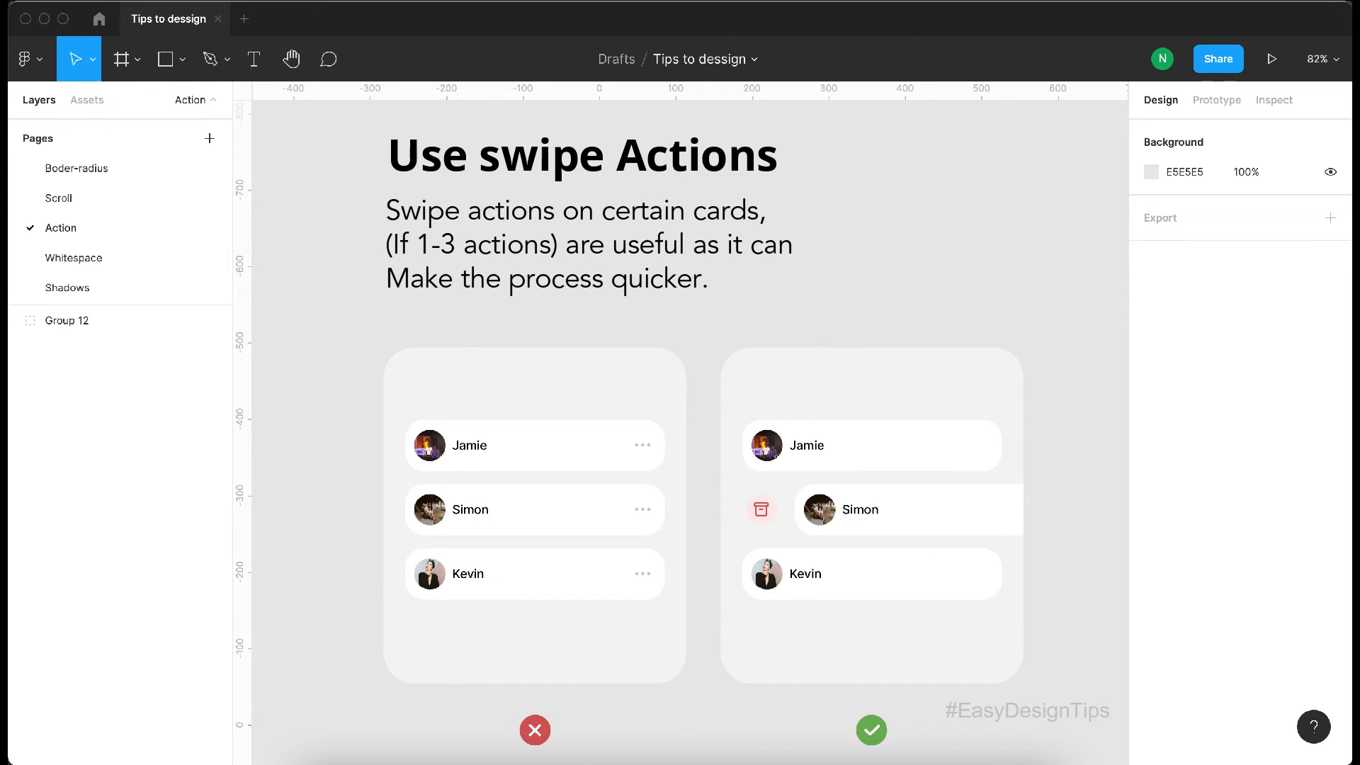
- View the Whitespace page, then switch to Shadows with the Allyssia Alleyne cards
click(73, 257)
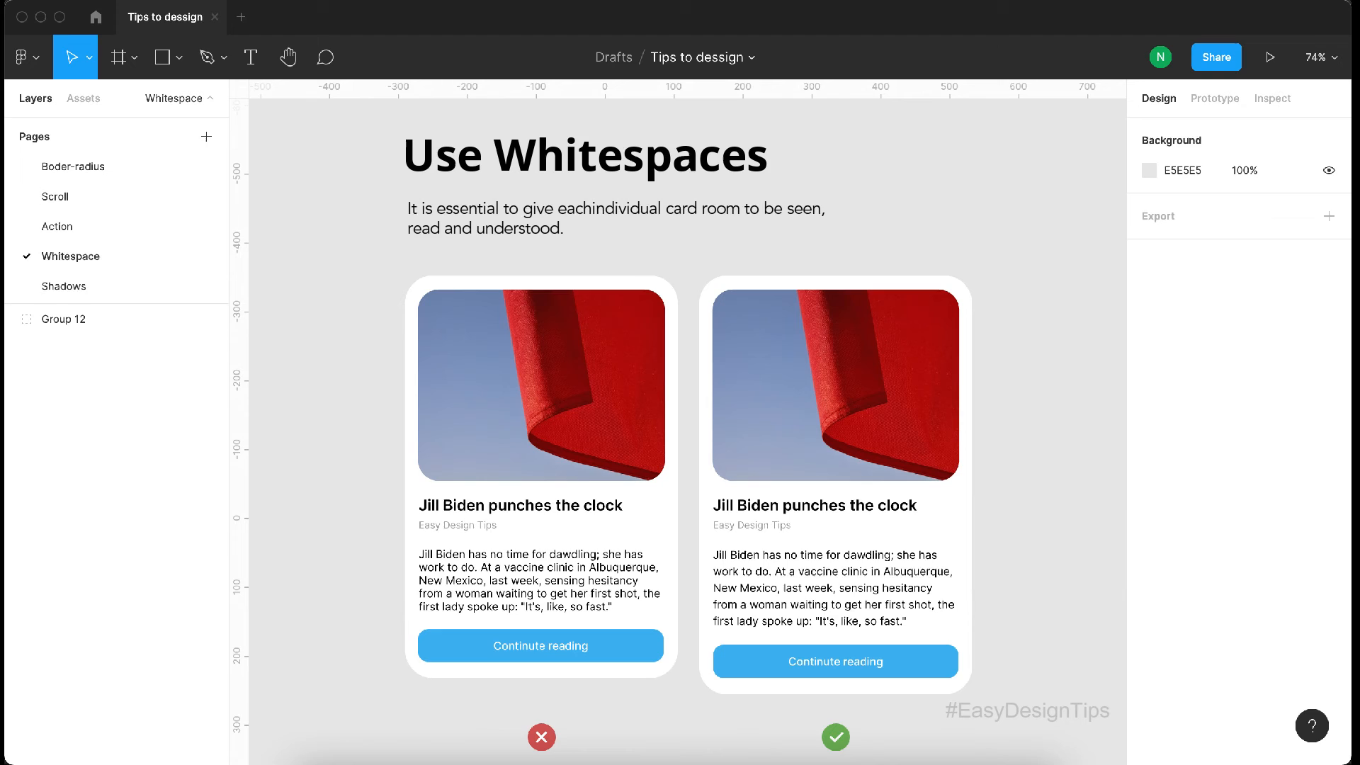
click(64, 284)
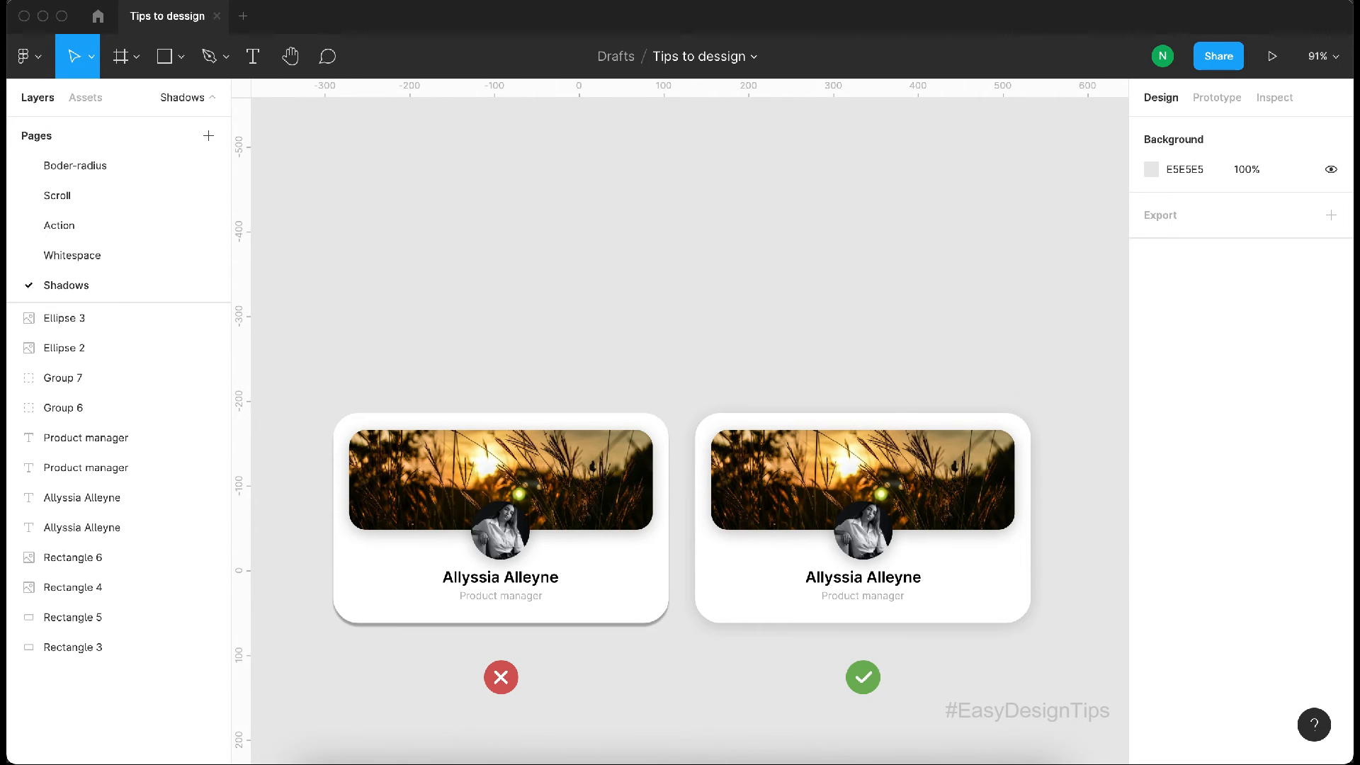